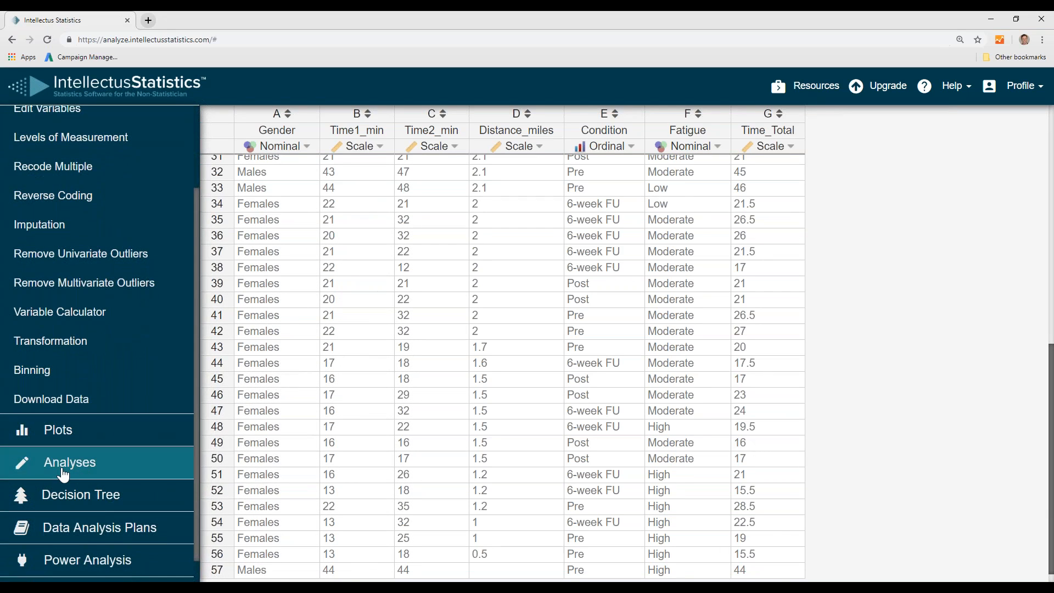
Run a one-way ANOVA from Analyses > ANOVAs with Distance_miles dependent and Fatigue independent, then Calculate
click(70, 462)
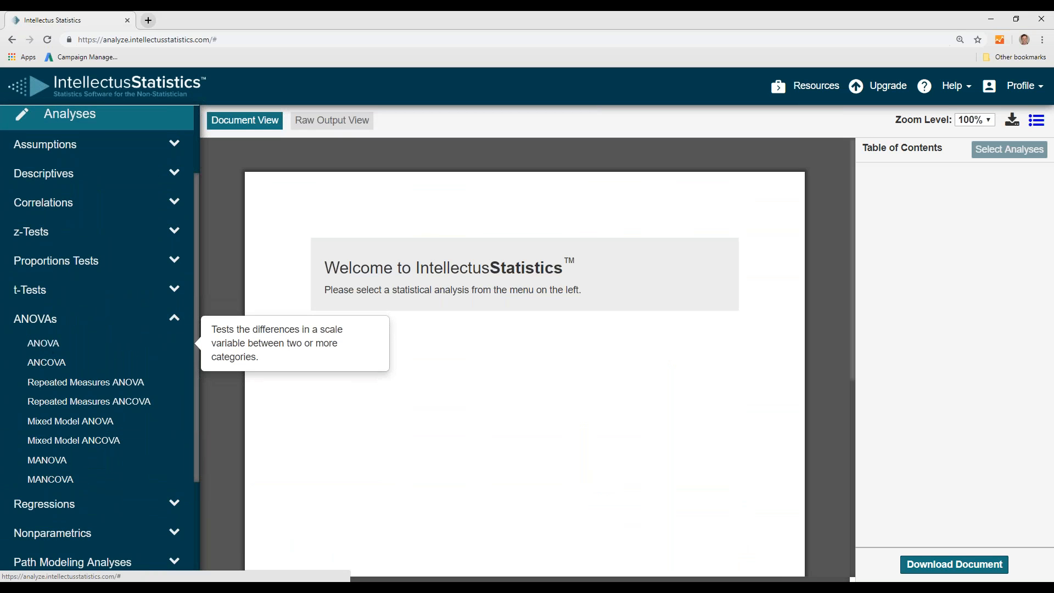
click(43, 343)
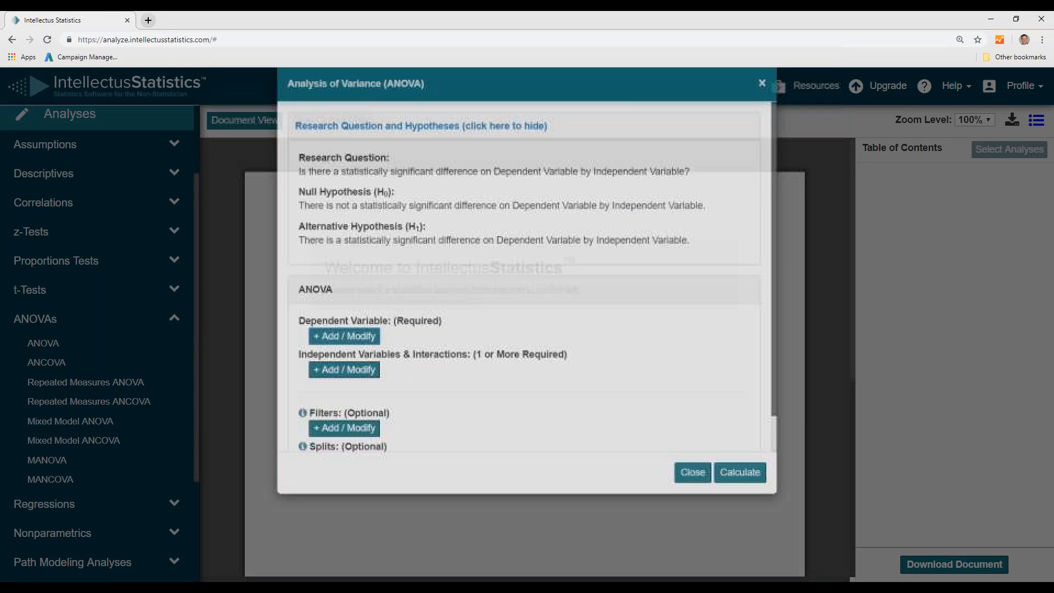
click(344, 336)
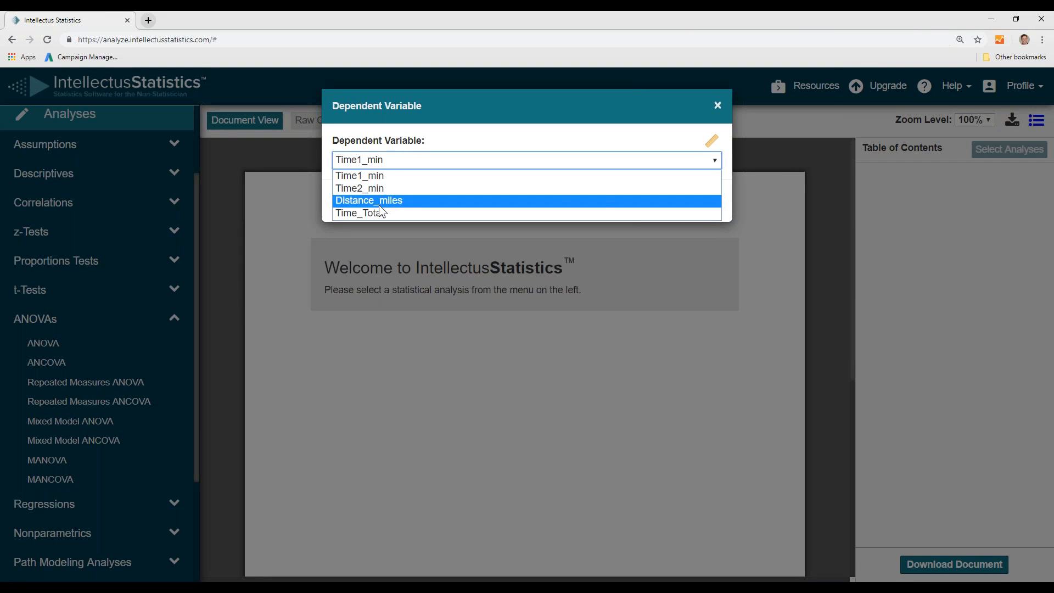
click(369, 200)
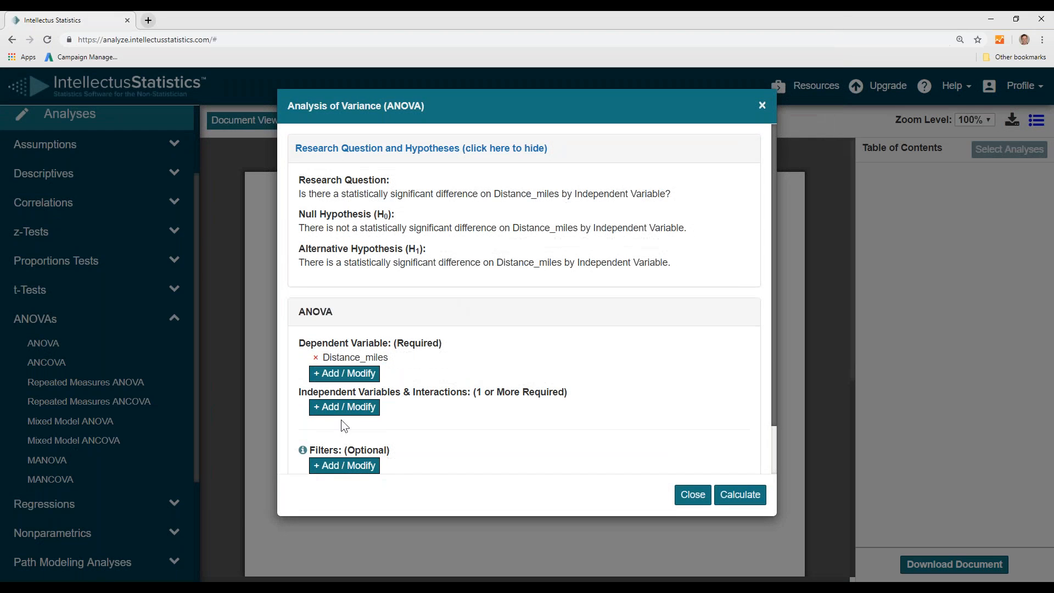
click(344, 406)
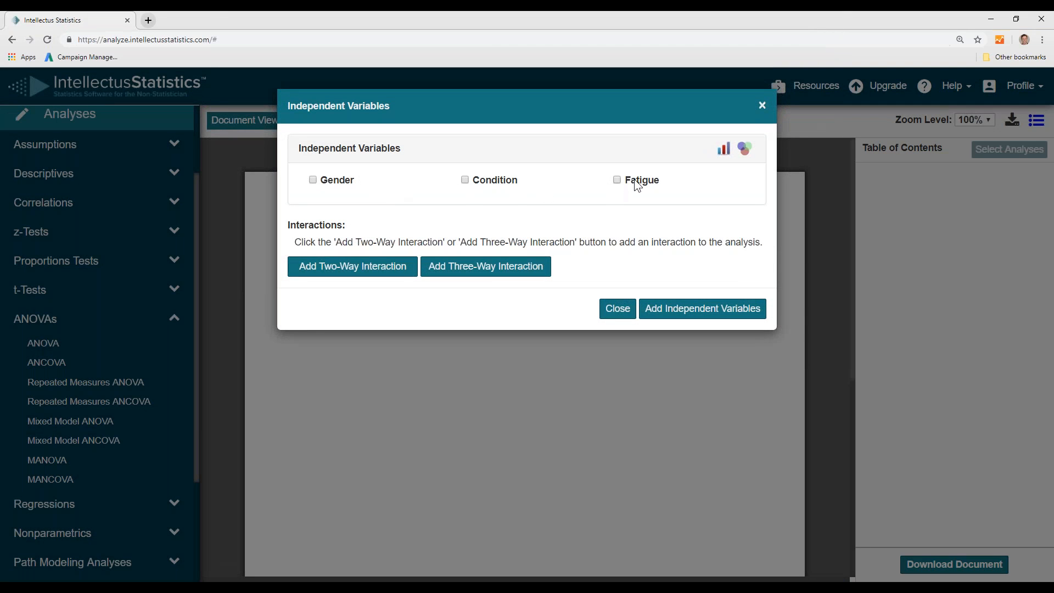
click(702, 307)
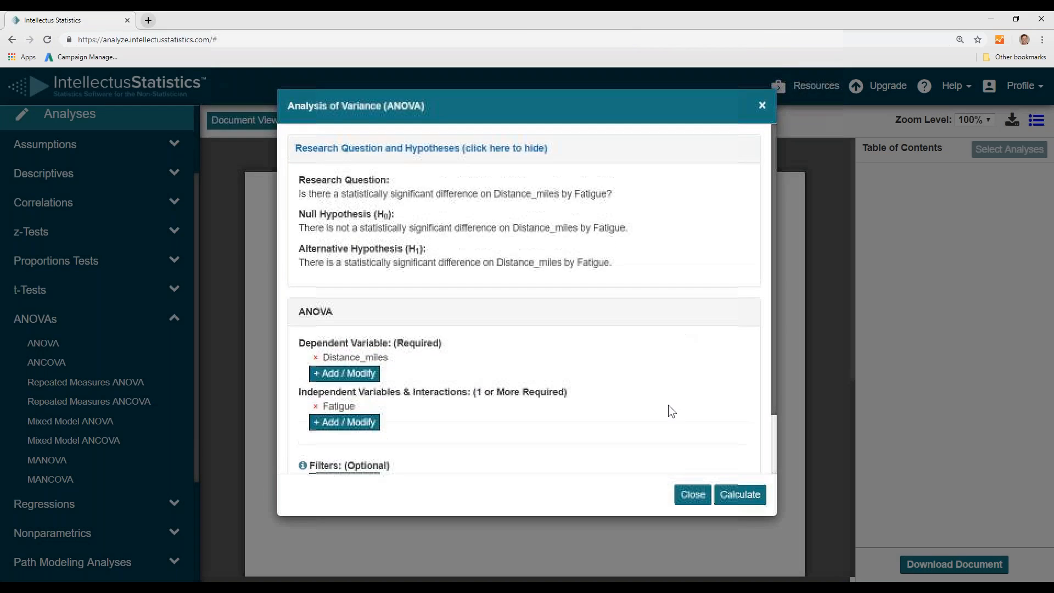
click(739, 494)
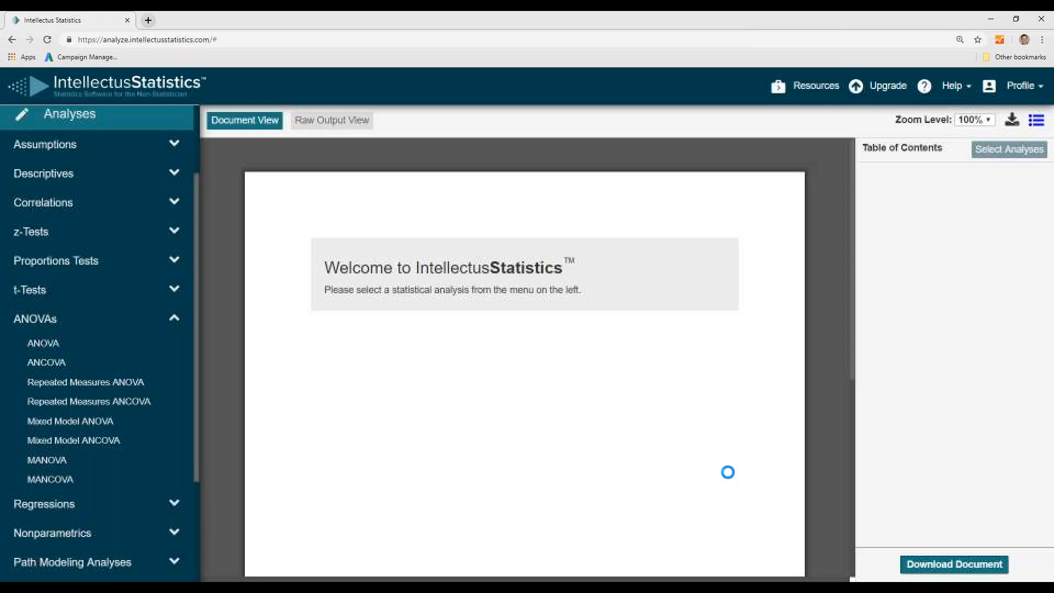
Review the report's Q-Q scatterplot and residuals scatterplot for normality and homoscedasticity
click(42, 343)
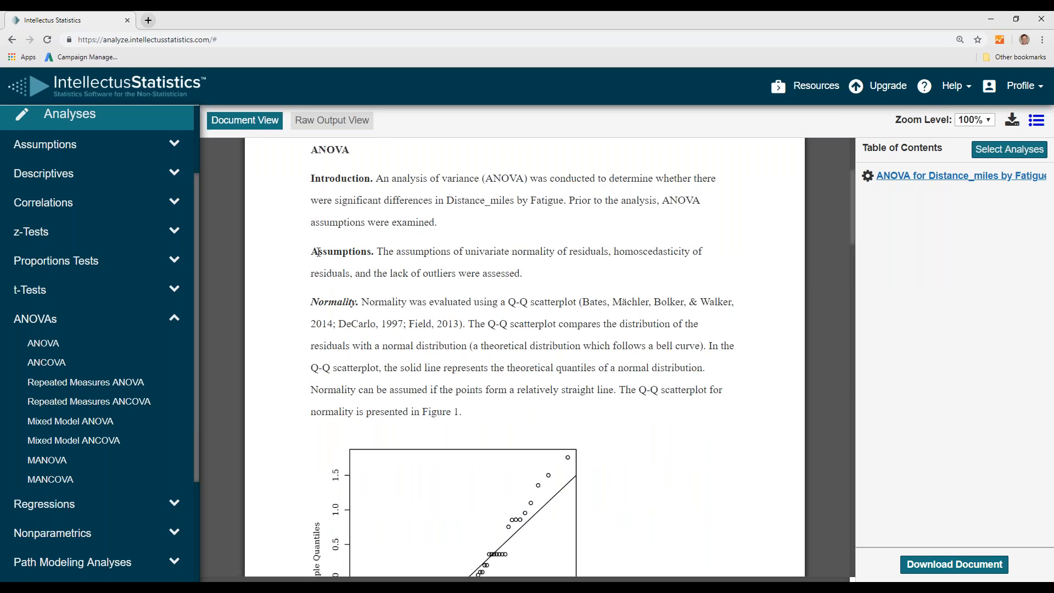
mouse_move(860, 238)
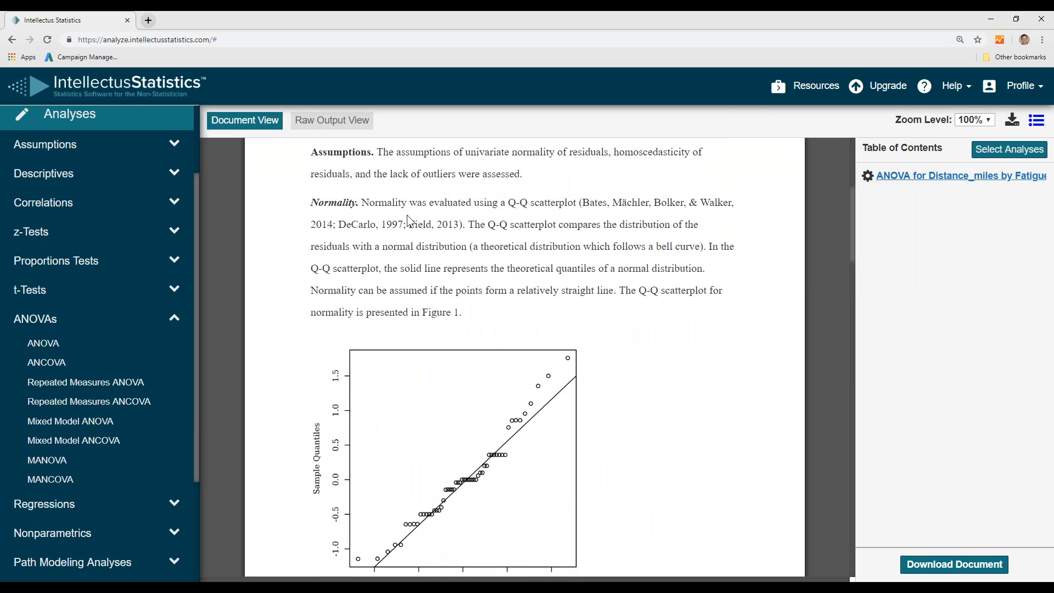
mouse_move(562, 465)
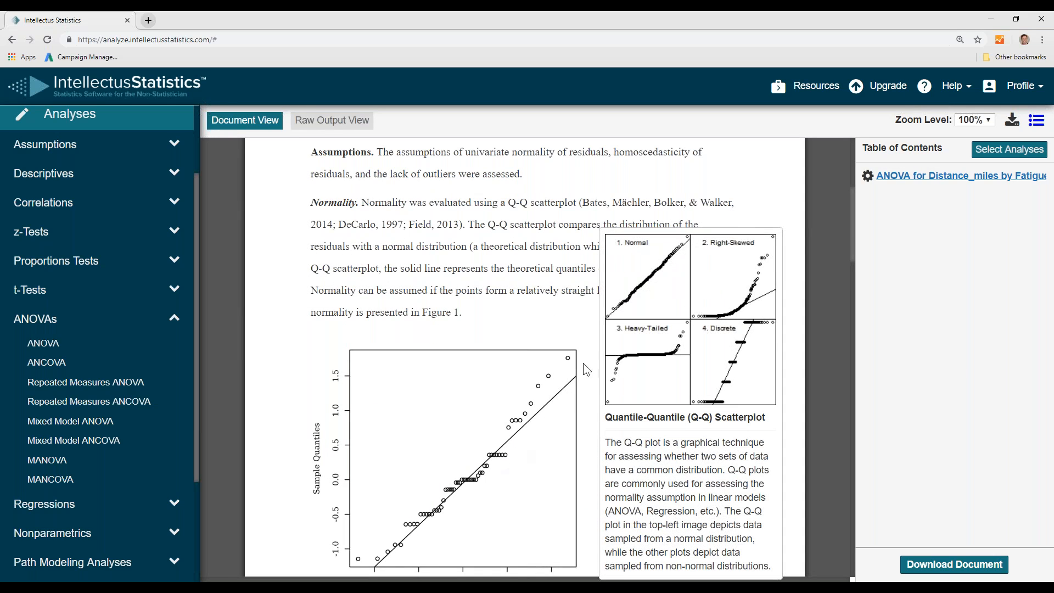
mouse_move(694, 394)
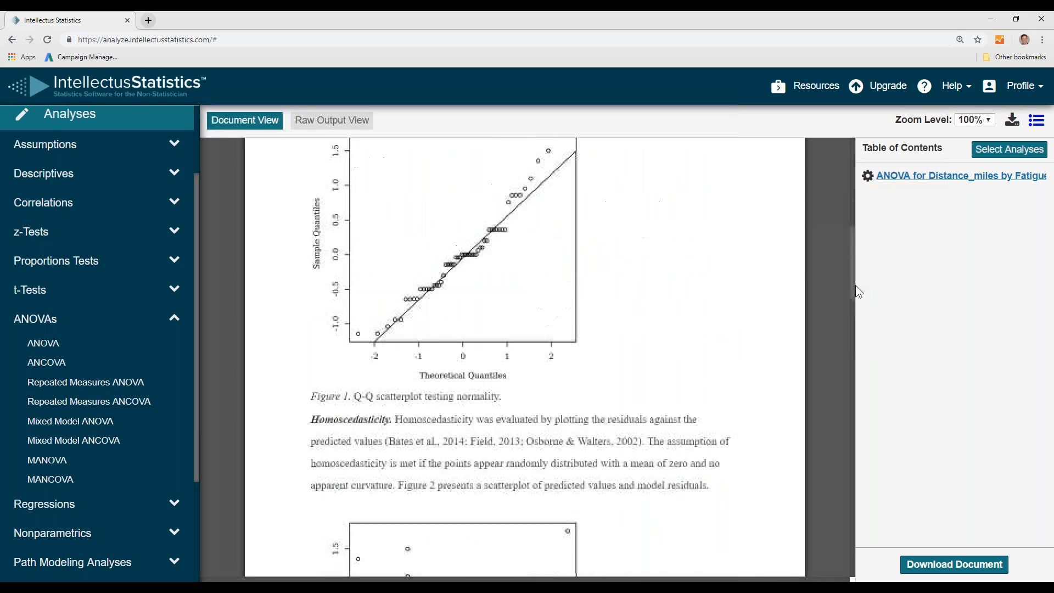
scroll(down, 3)
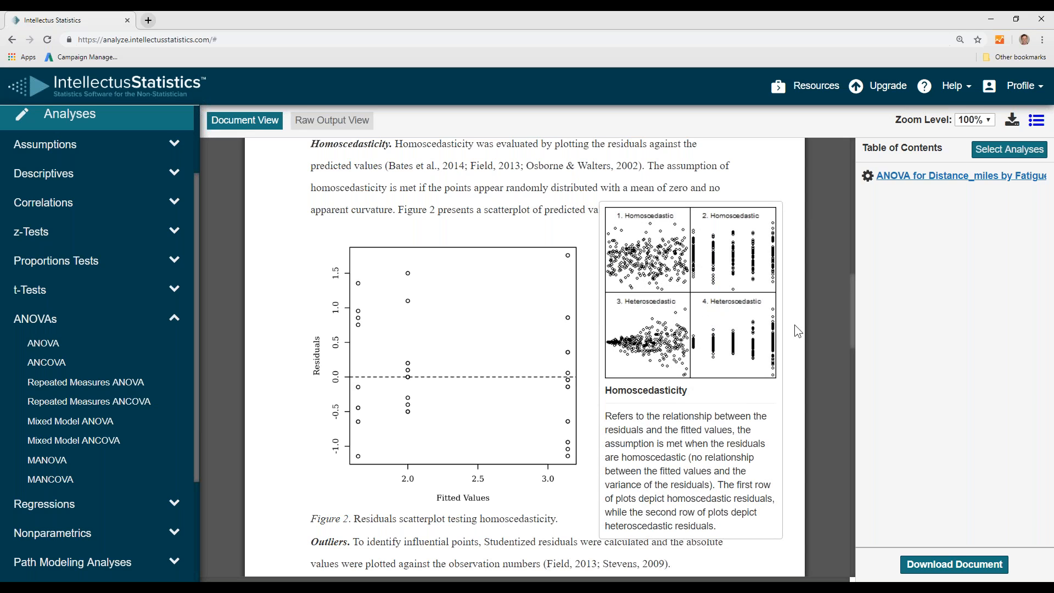
scroll(down, 3)
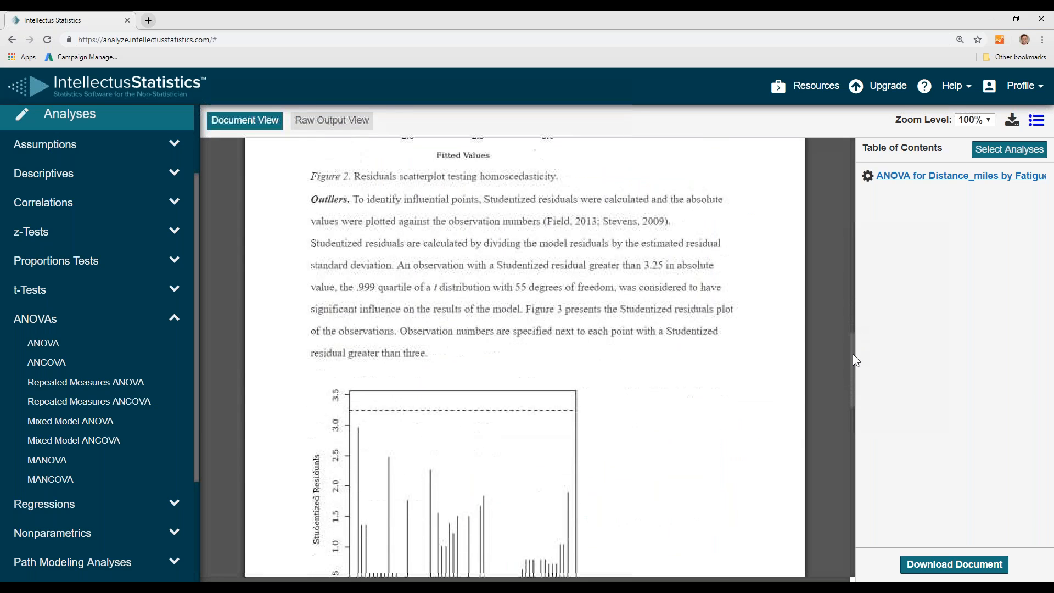
Read the Results section: F(2, 53) = 26.97, p < .001, eta squared 0.50, and Table 1
scroll(down, 3)
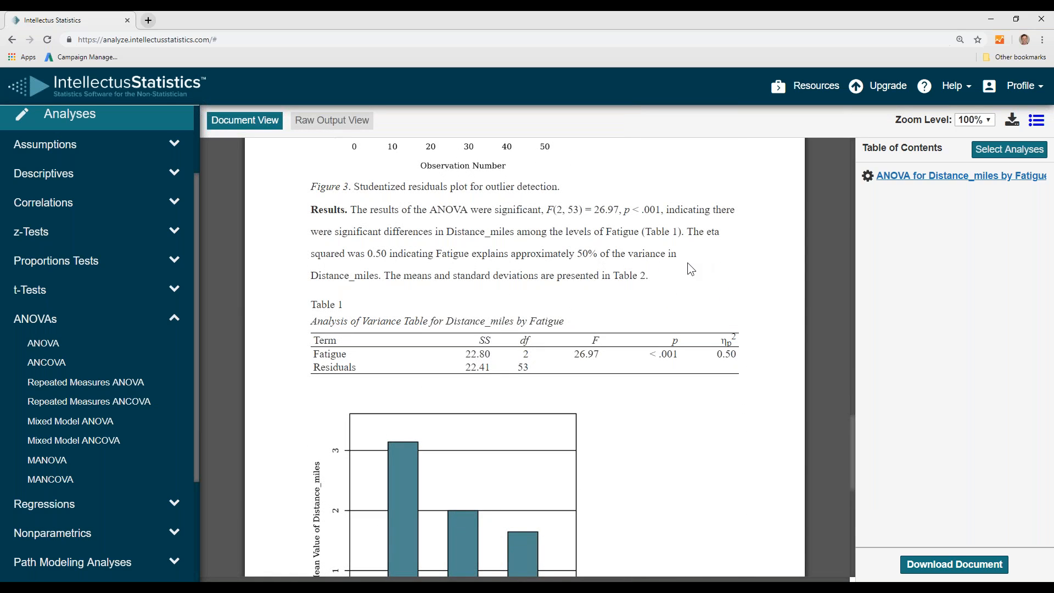
mouse_move(613, 318)
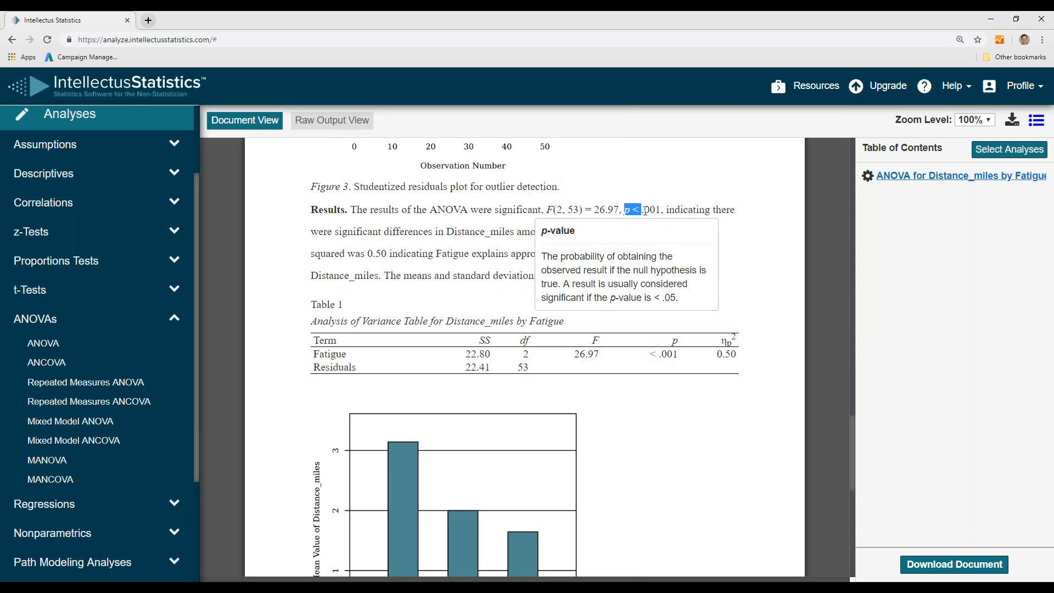
mouse_move(753, 266)
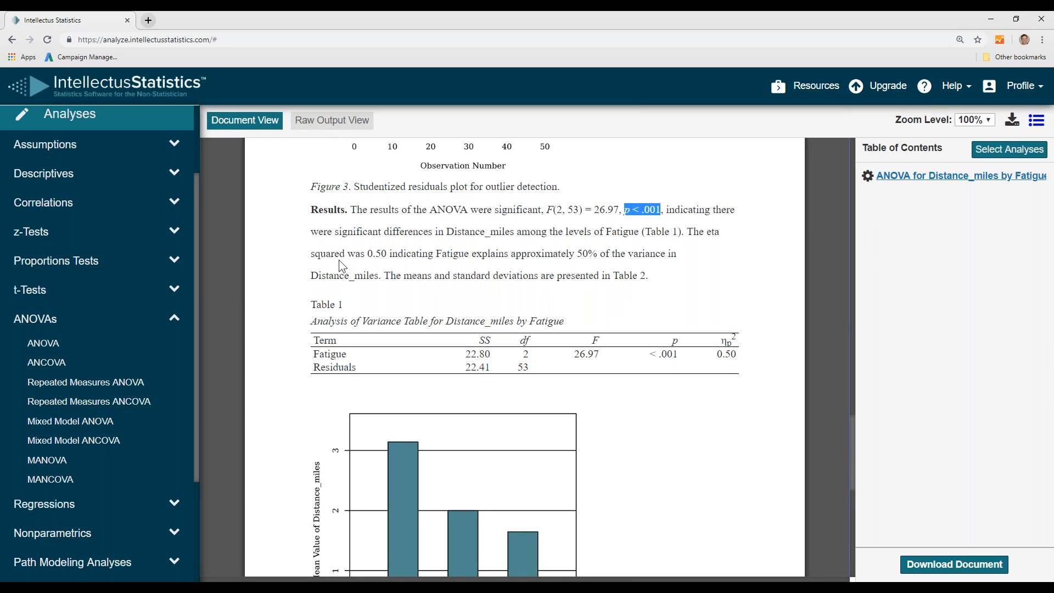
mouse_move(357, 267)
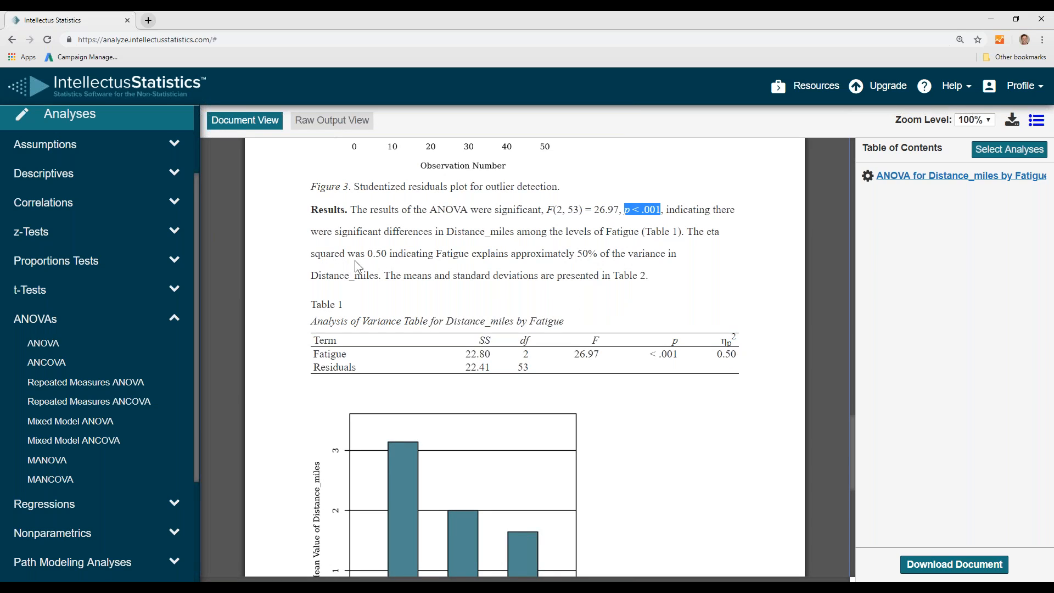
mouse_move(653, 270)
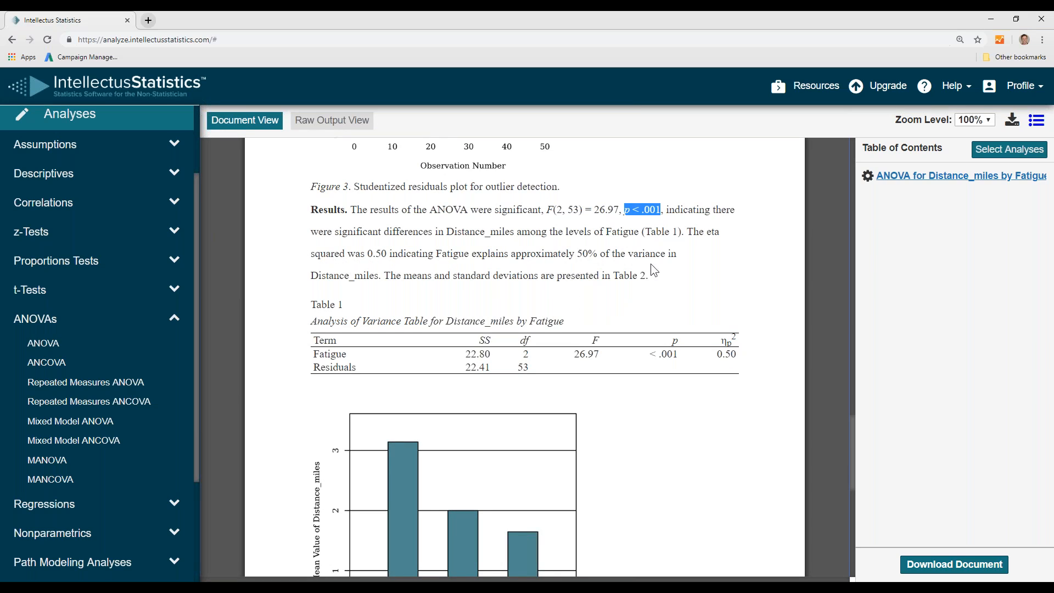
scroll(down, 3)
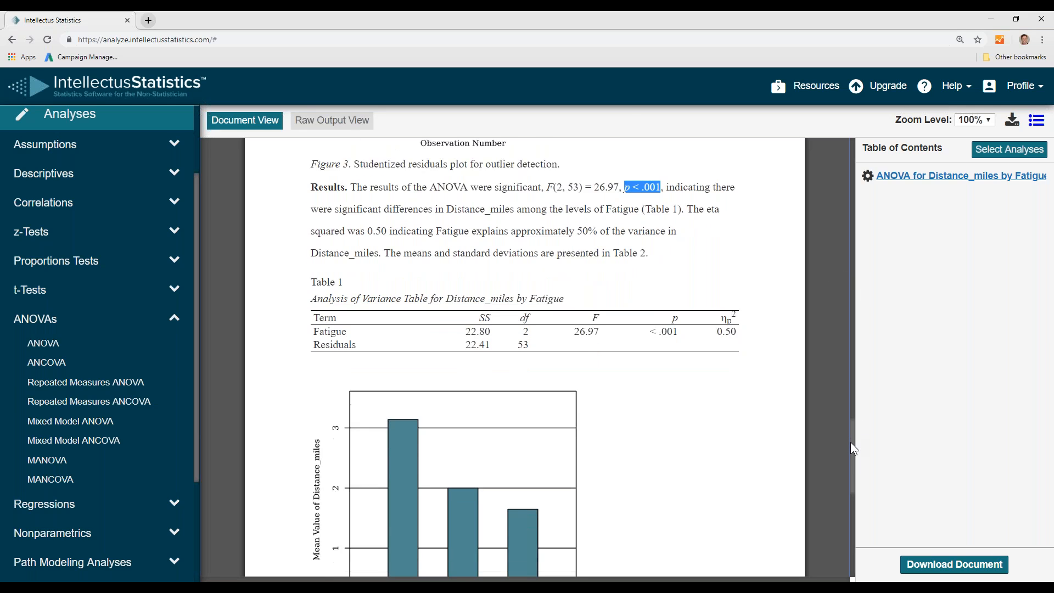
scroll(down, 3)
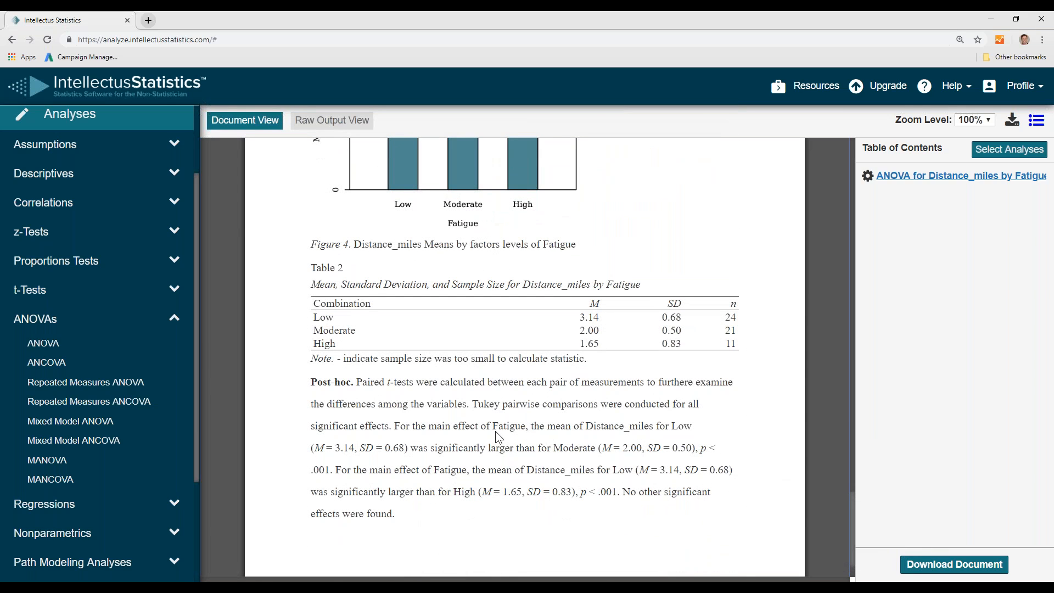
mouse_move(498, 330)
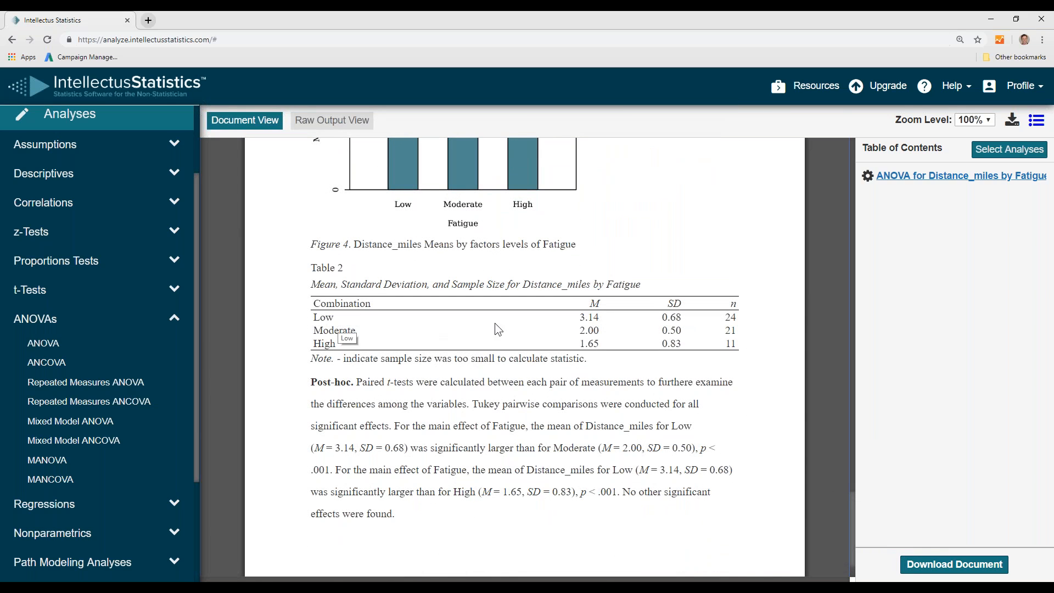
mouse_move(443, 335)
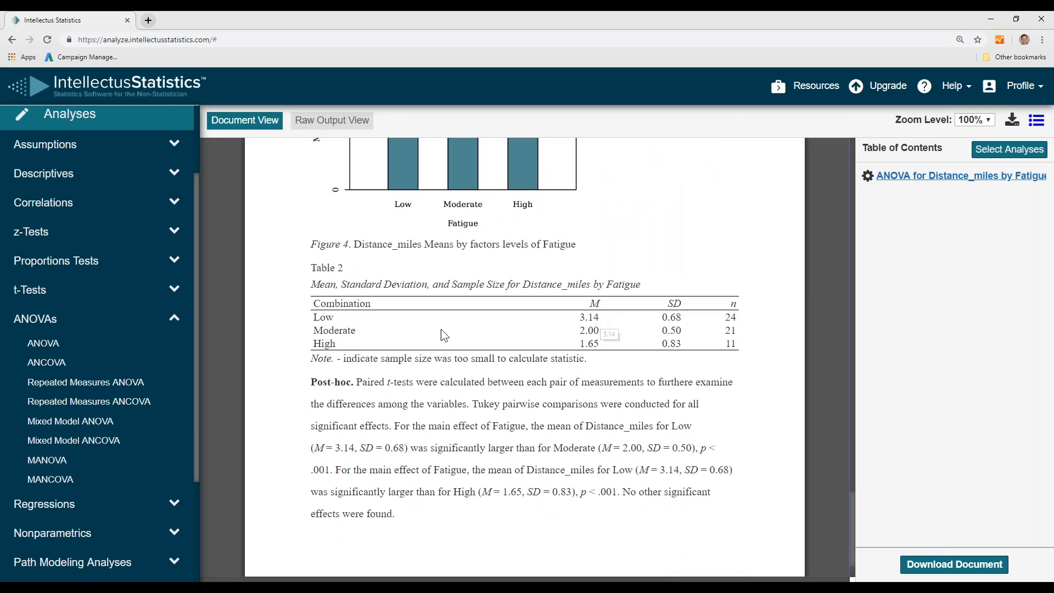
mouse_move(460, 352)
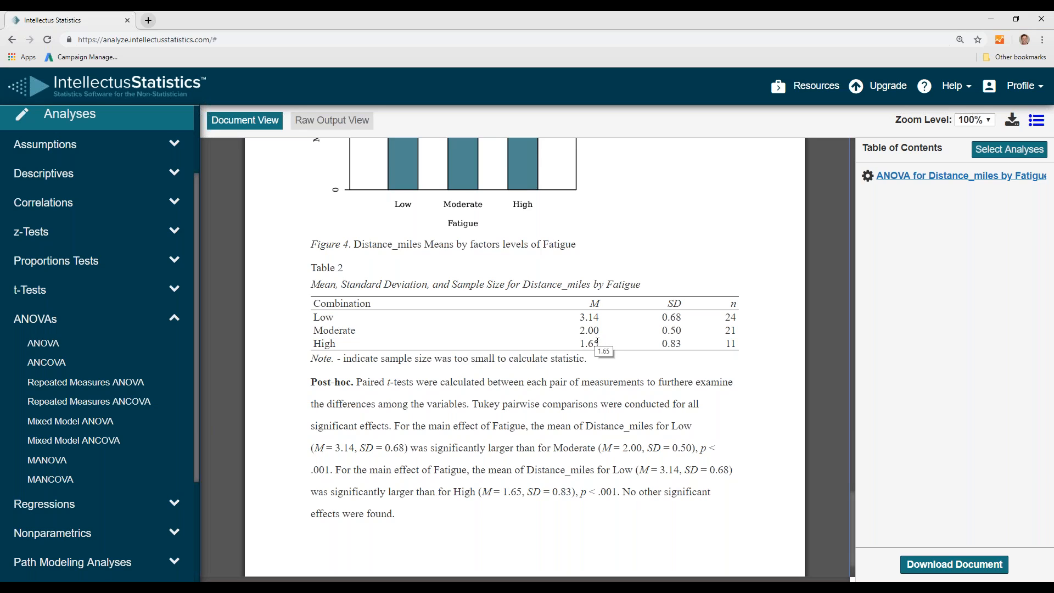
mouse_move(519, 330)
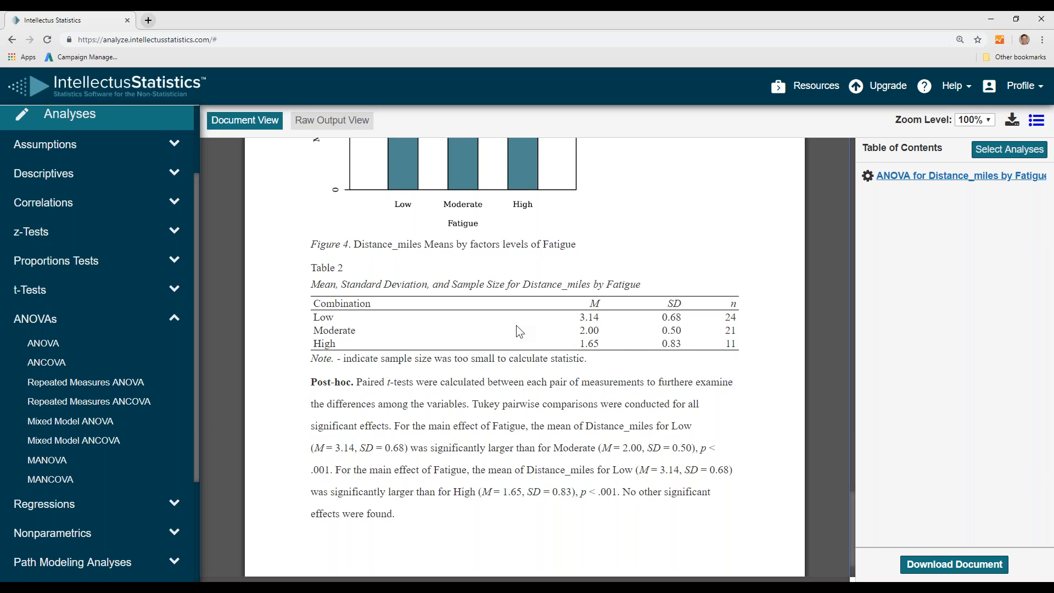
mouse_move(751, 399)
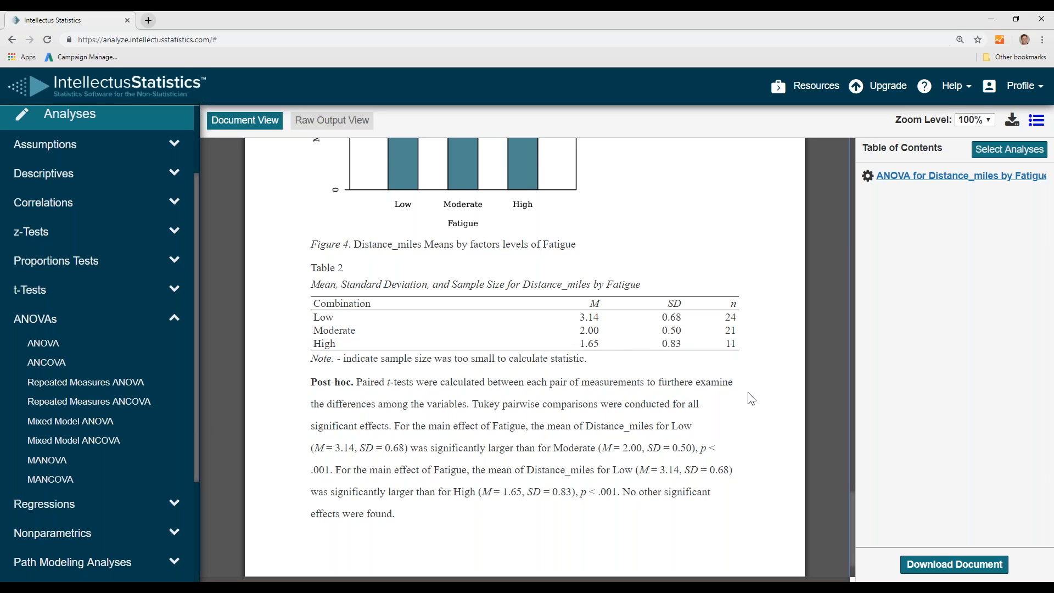
mouse_move(755, 426)
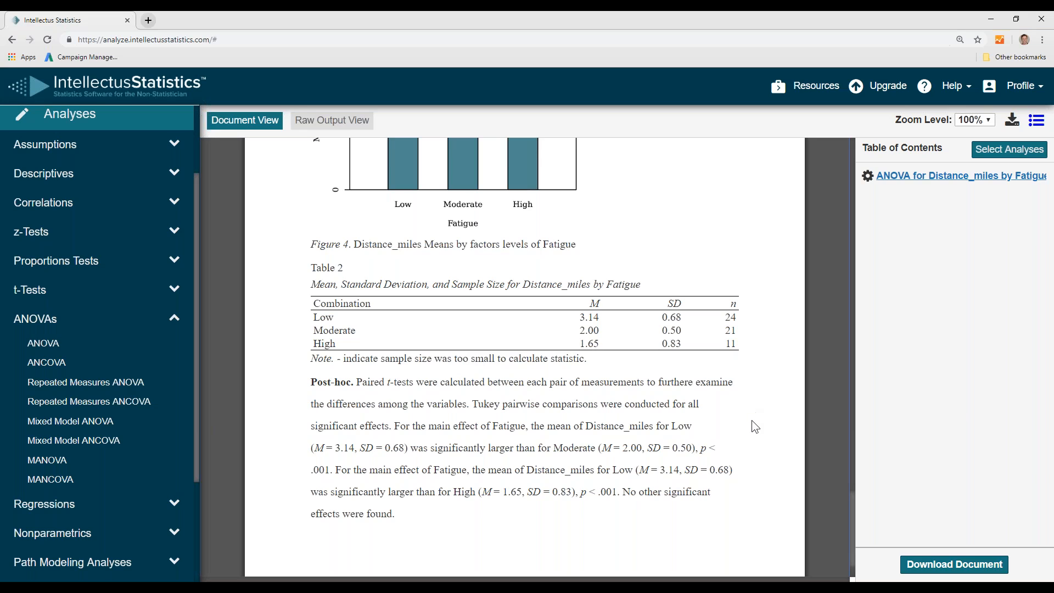
mouse_move(372, 336)
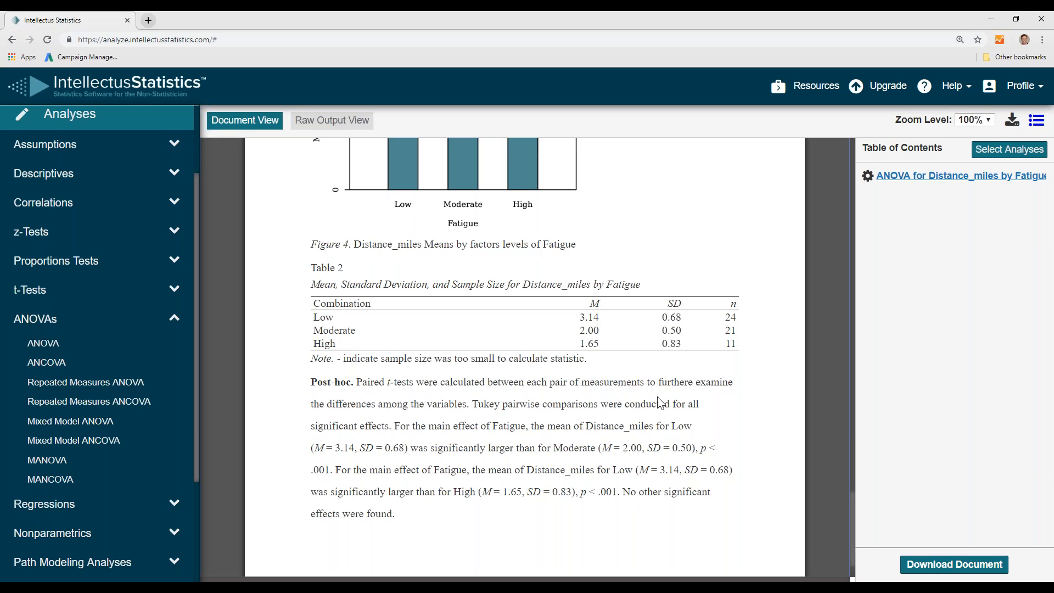
mouse_move(612, 417)
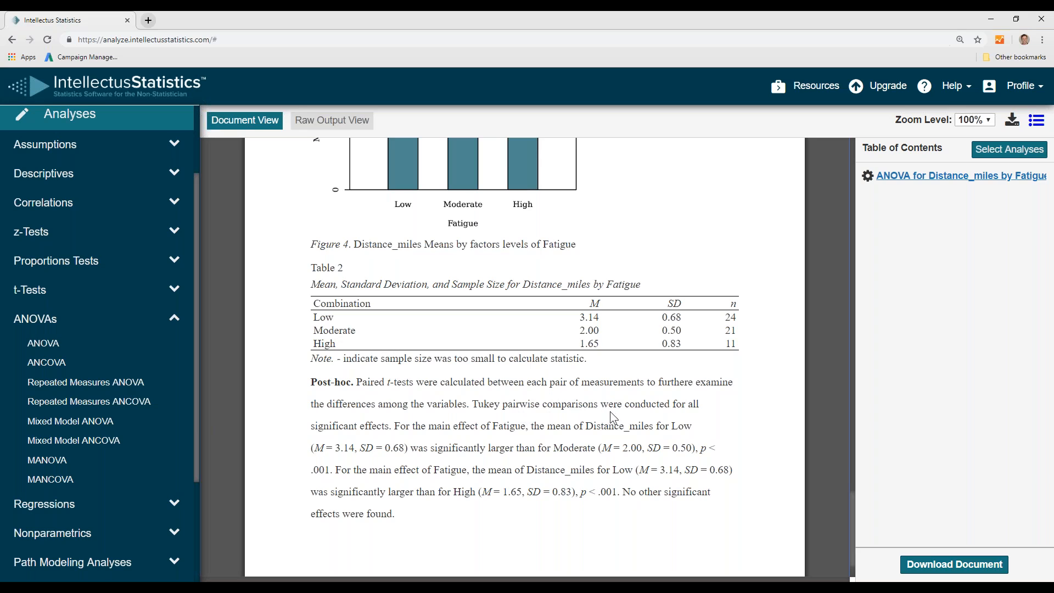
mouse_move(490, 439)
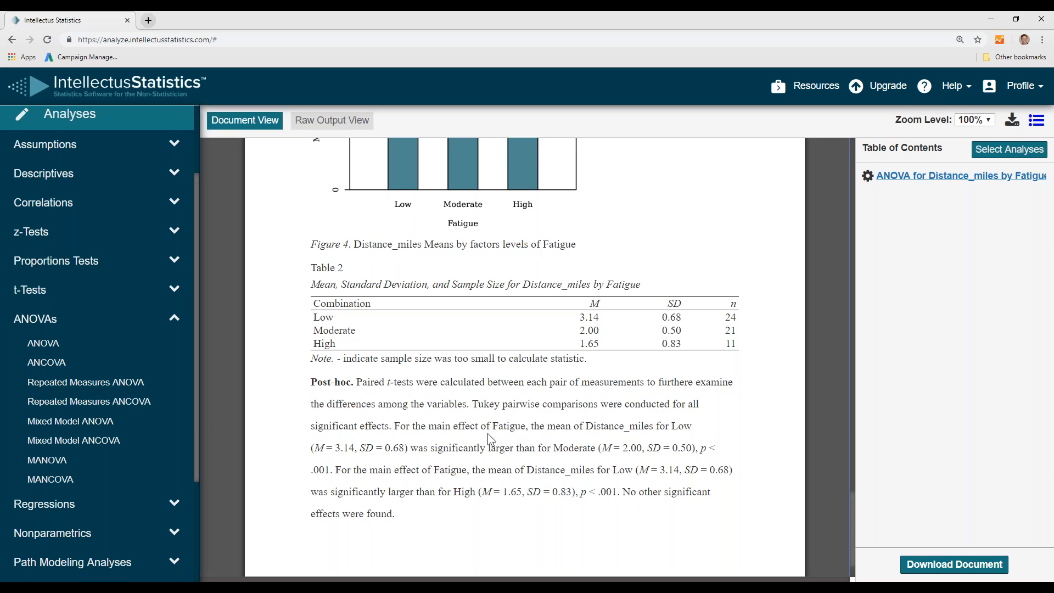
mouse_move(582, 442)
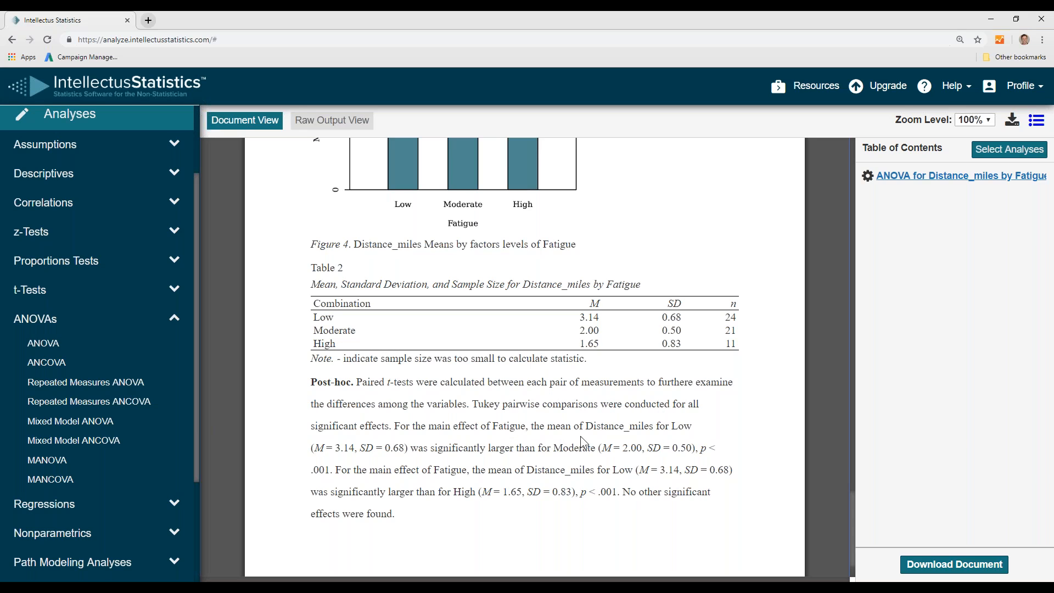
mouse_move(651, 438)
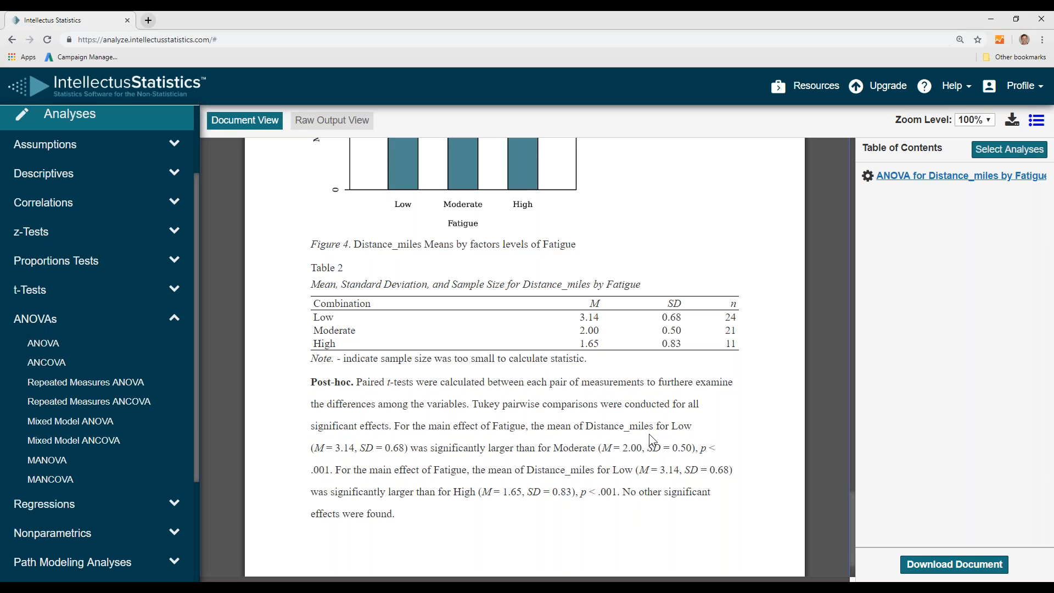
mouse_move(474, 468)
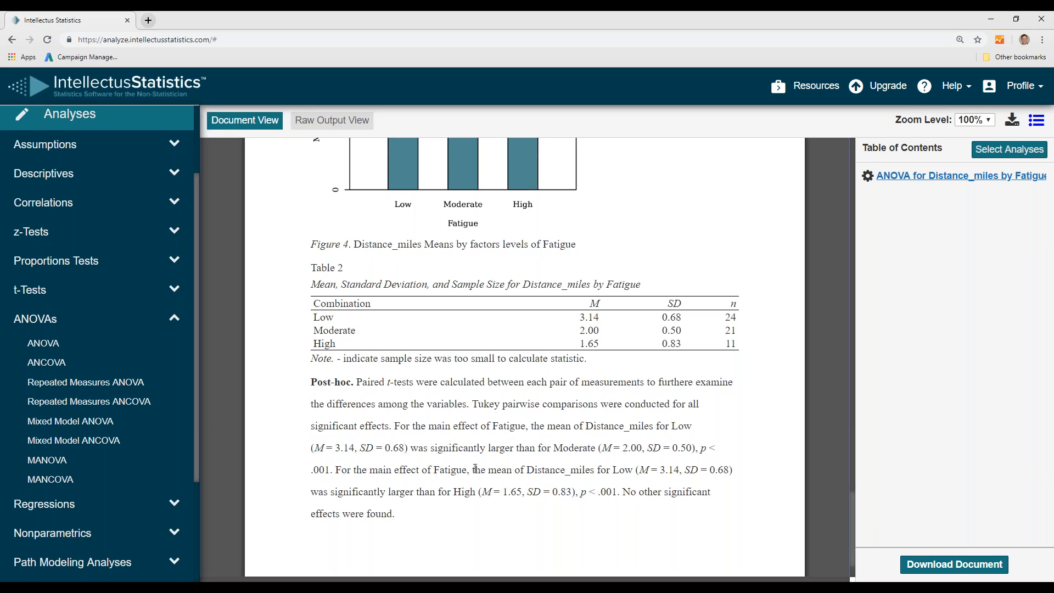
mouse_move(588, 461)
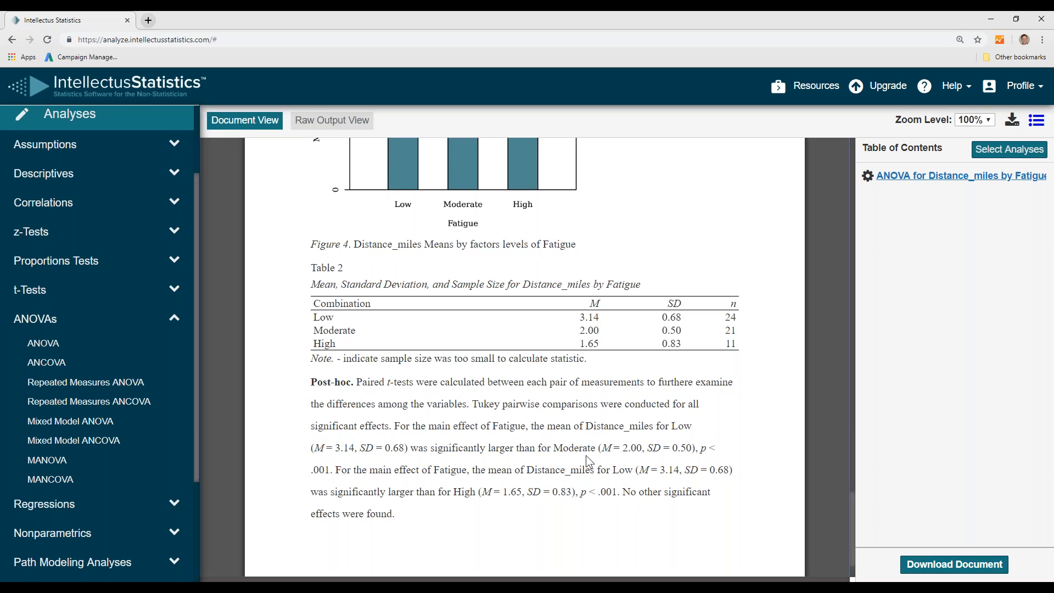
mouse_move(437, 486)
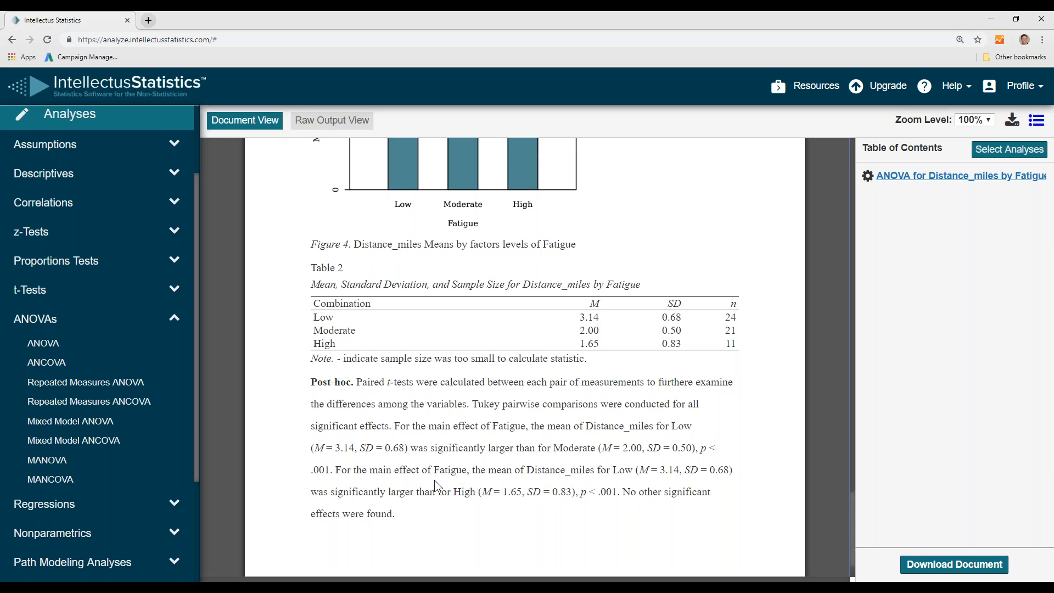
mouse_move(663, 483)
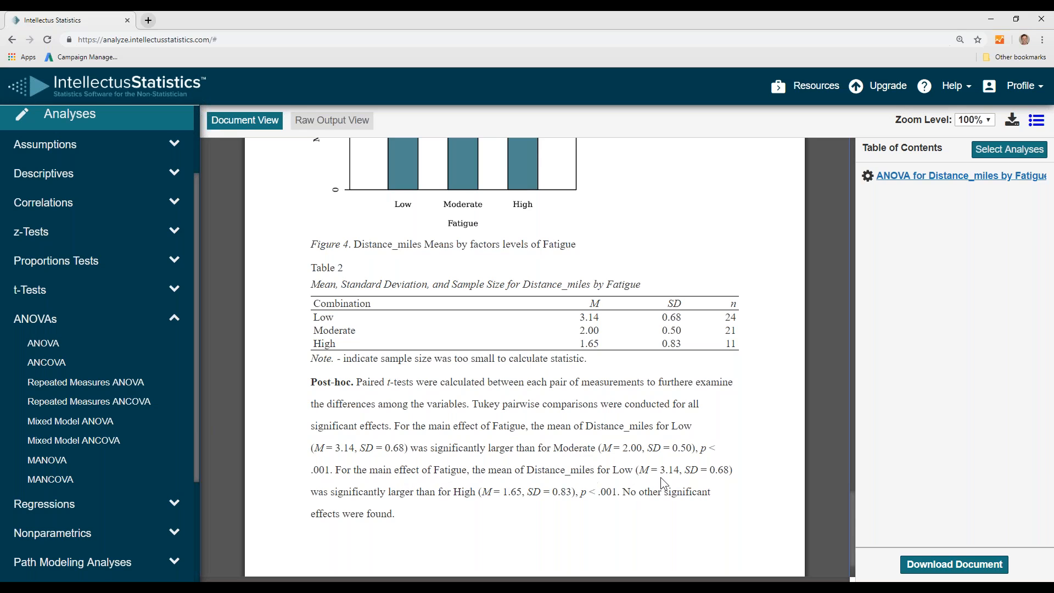
mouse_move(480, 497)
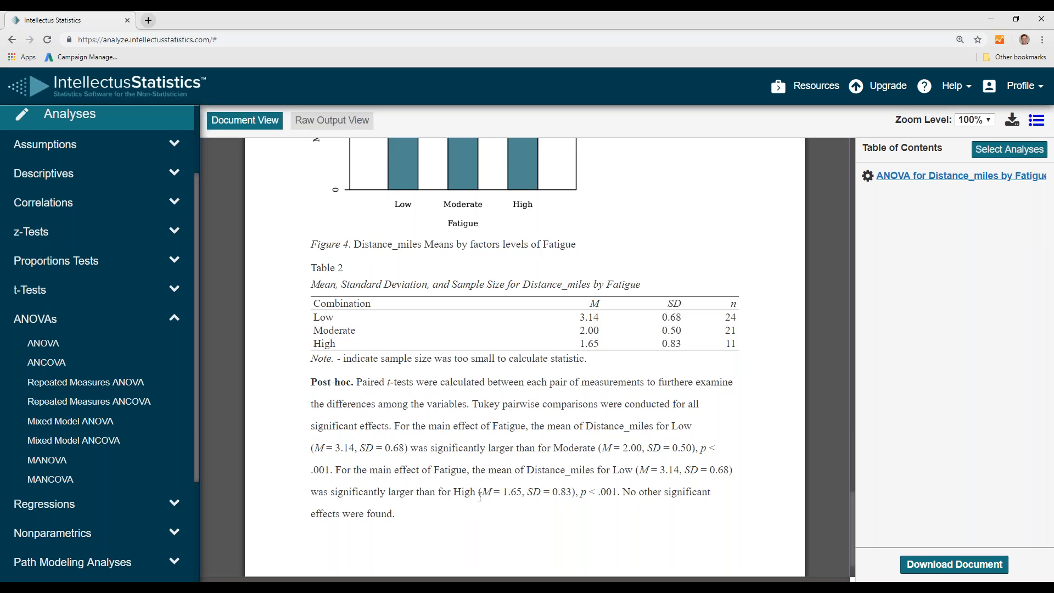
mouse_move(614, 505)
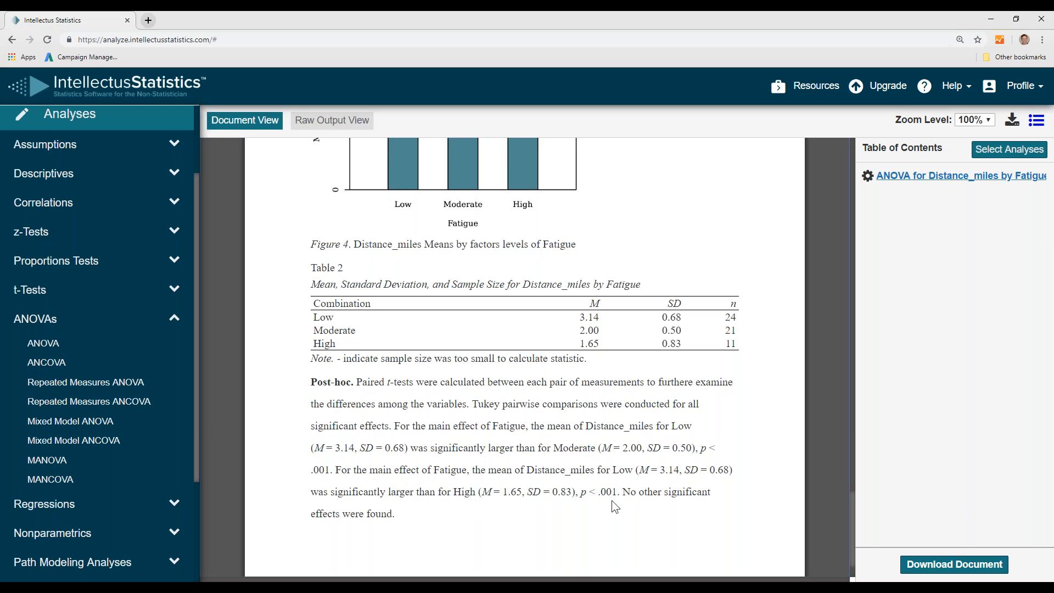
mouse_move(531, 342)
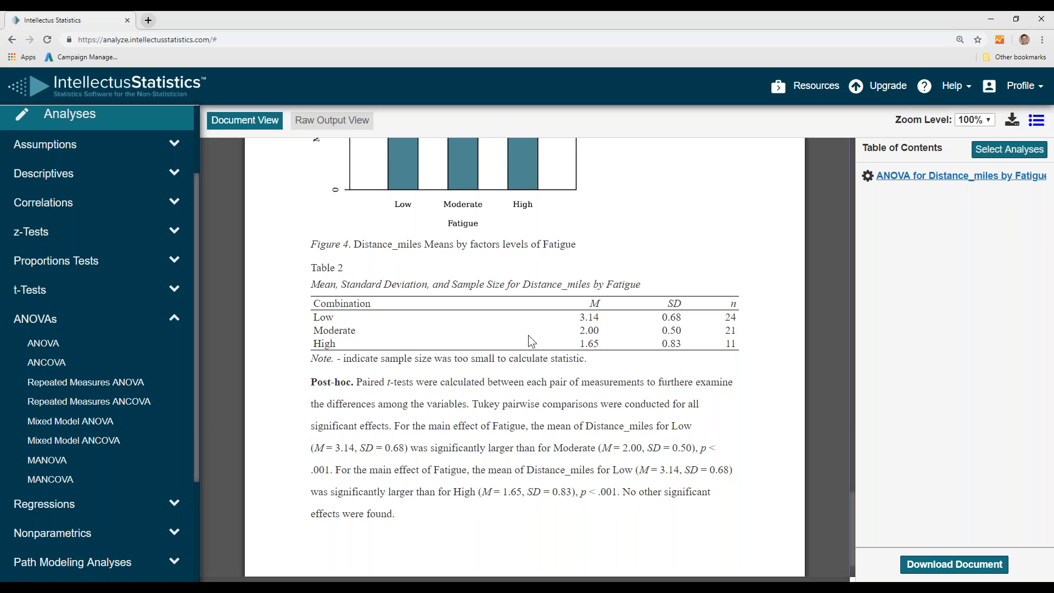
mouse_move(603, 320)
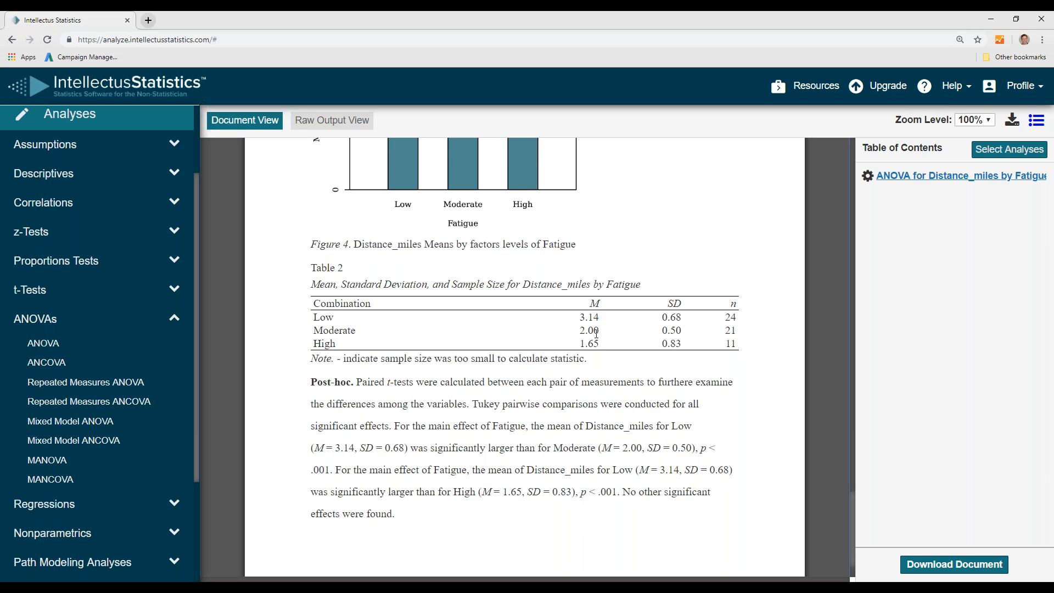
mouse_move(608, 356)
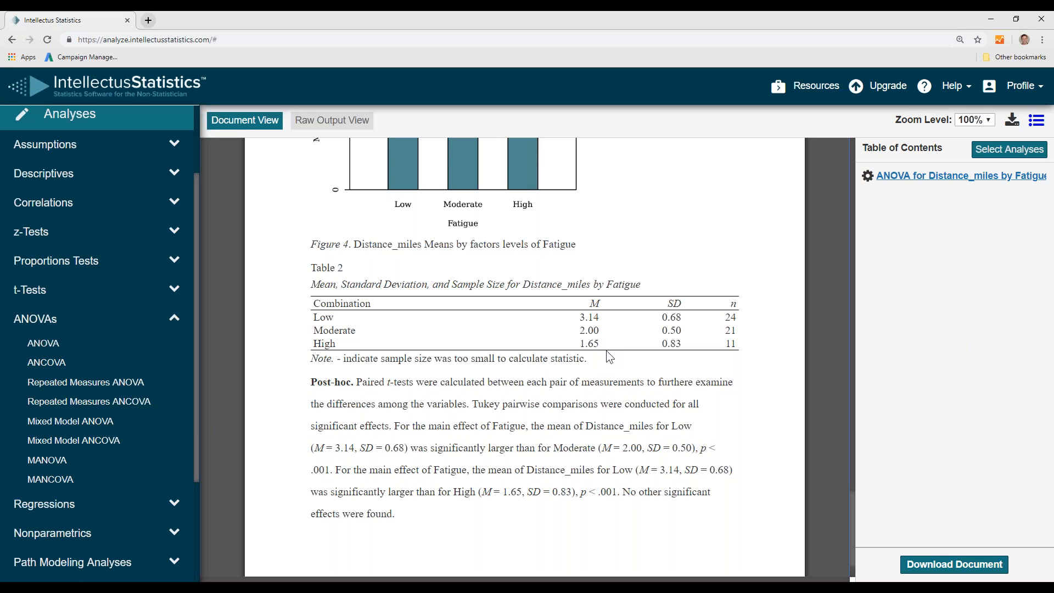
mouse_move(608, 355)
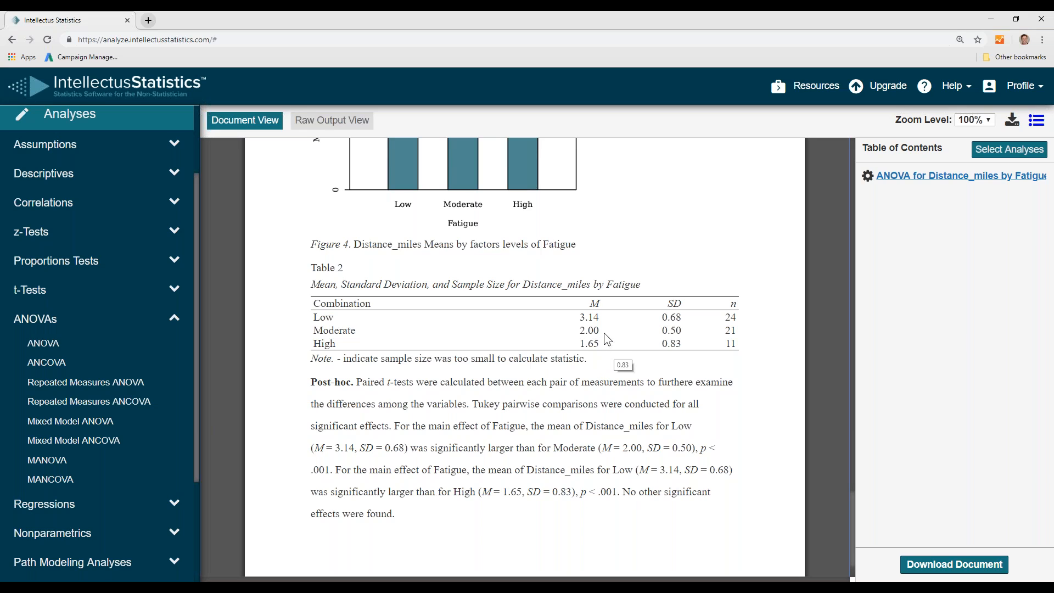